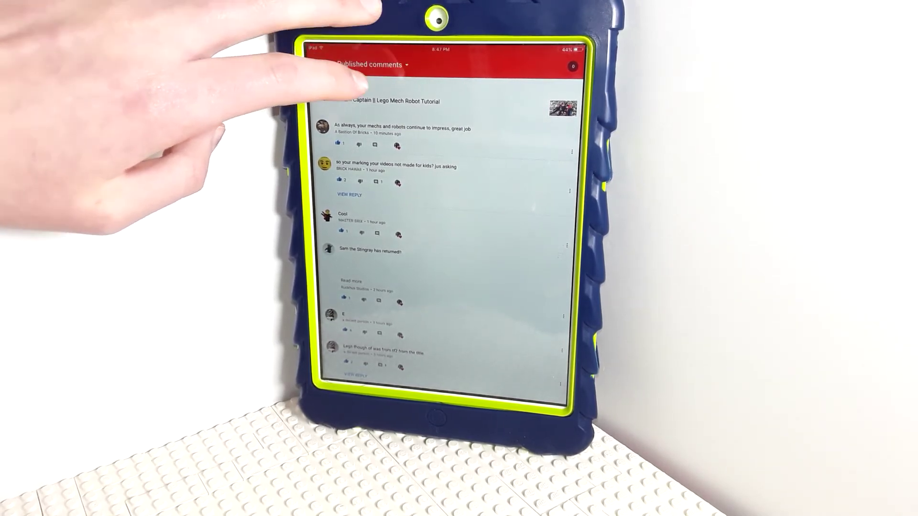
- Switch the comments filter from Published comments to Likely spam, revealing an empty list
left_click(370, 65)
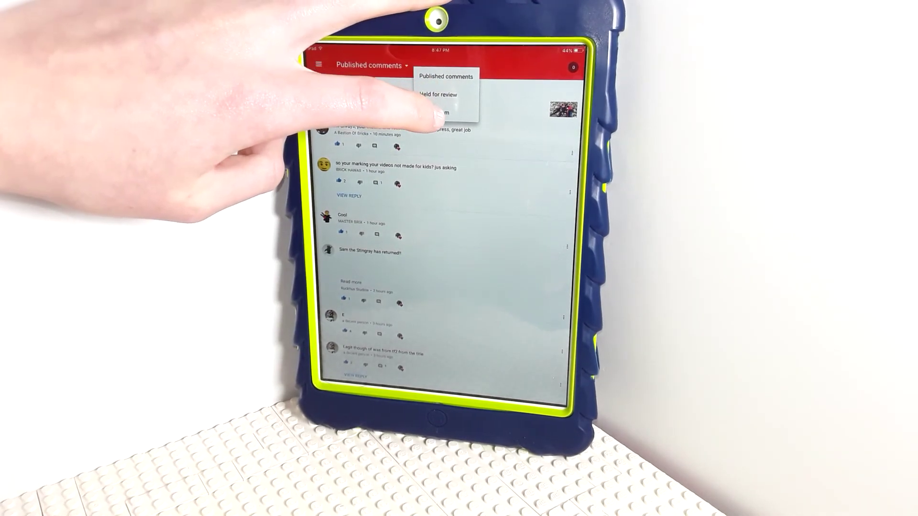
left_click(442, 112)
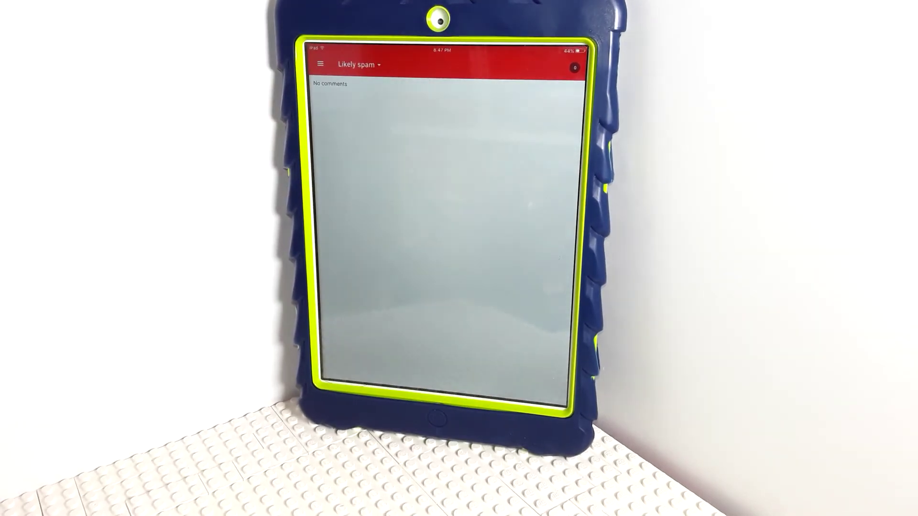